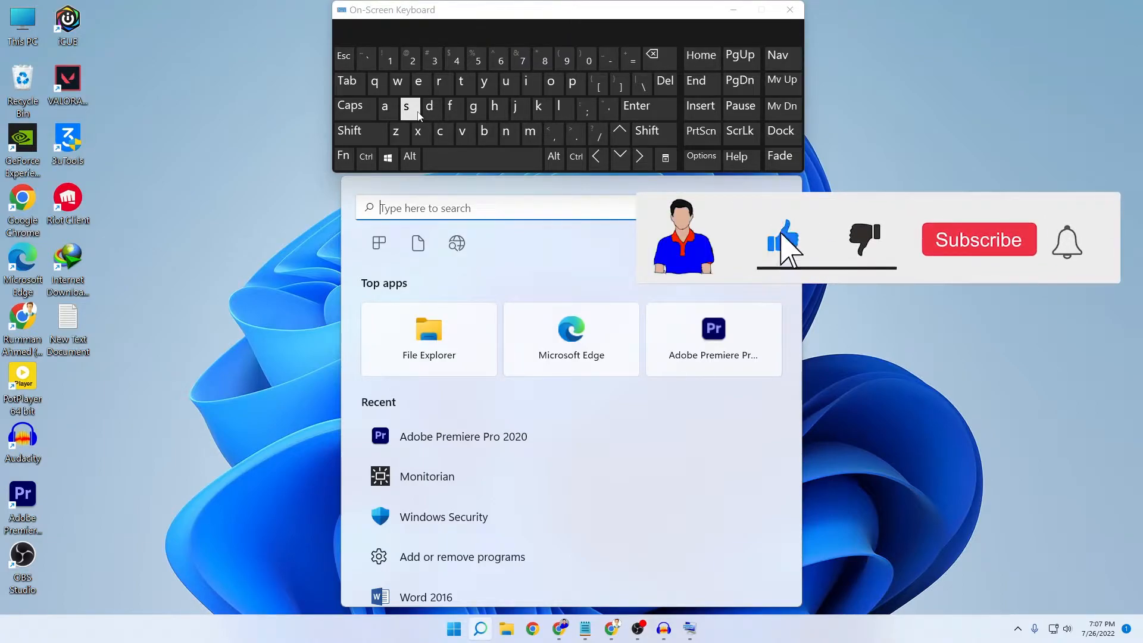
Step: Tap a letter on the on-screen keyboard to test whether search accepts input
{"action": "left_click", "coordinate": [979, 240]}
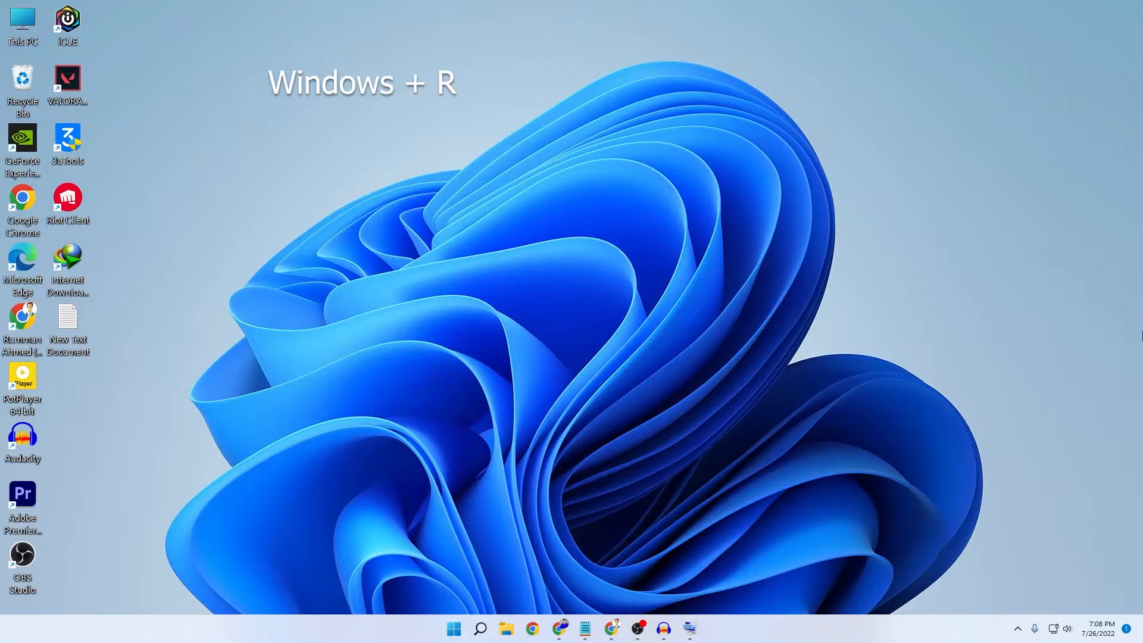
Step: Run C:\Windows\system32\ctfmon.exe from the Run dialog
{"action": "key", "text": "Win+r"}
{"action": "type", "text": "C:\\Windows\\system32\\ctfmon.exe"}
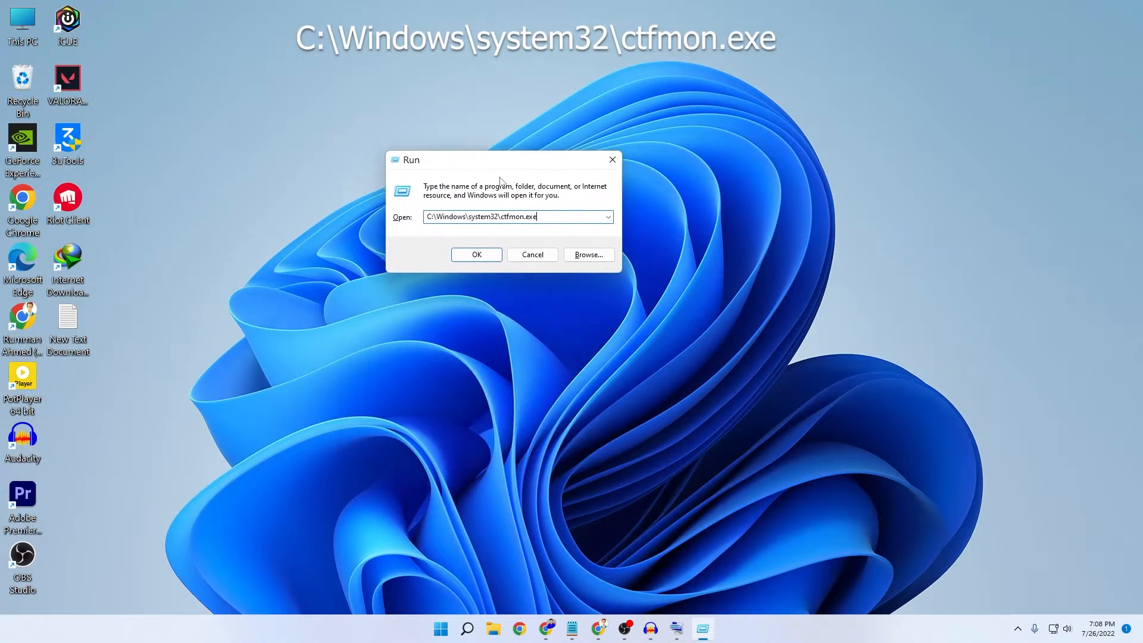
{"action": "left_click", "coordinate": [476, 254]}
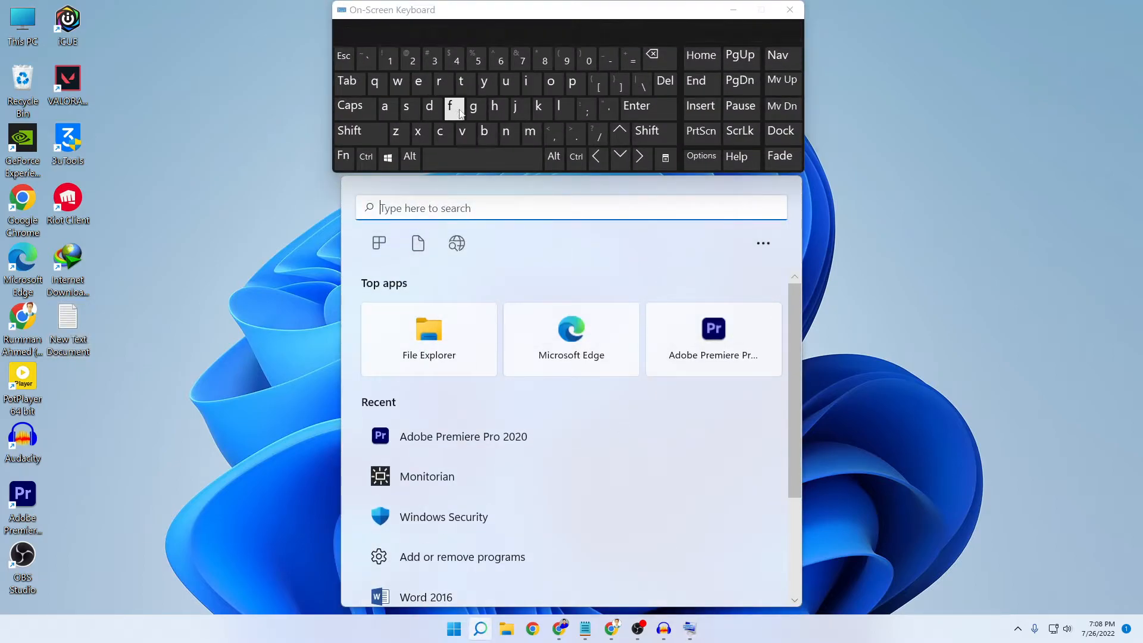
{"action": "mouse_move", "coordinate": [473, 110]}
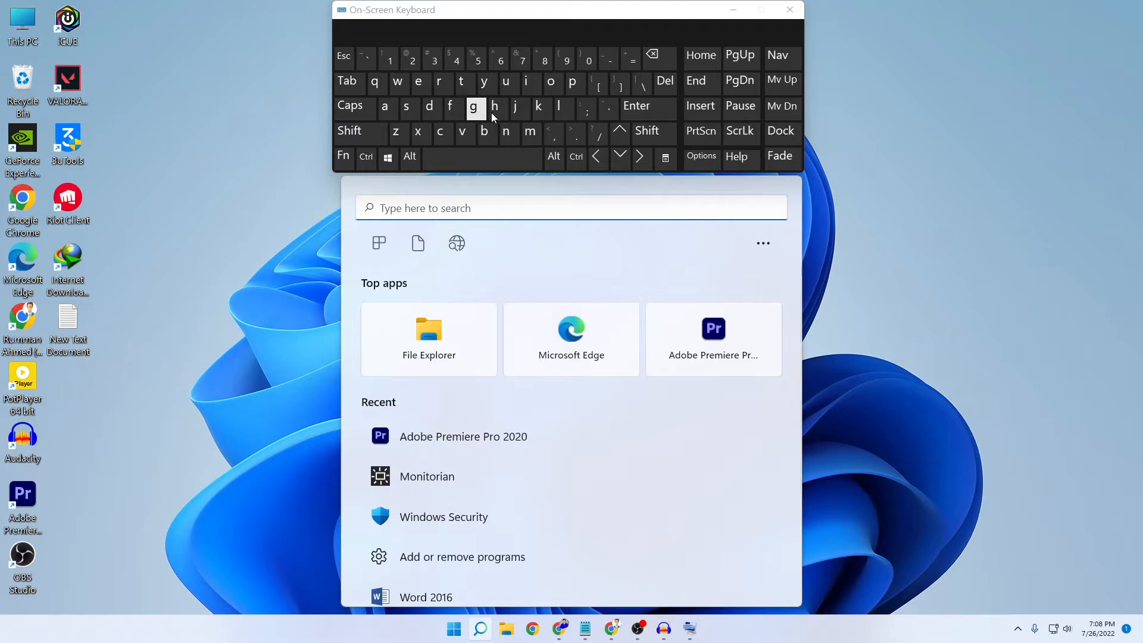
{"action": "mouse_move", "coordinate": [733, 12]}
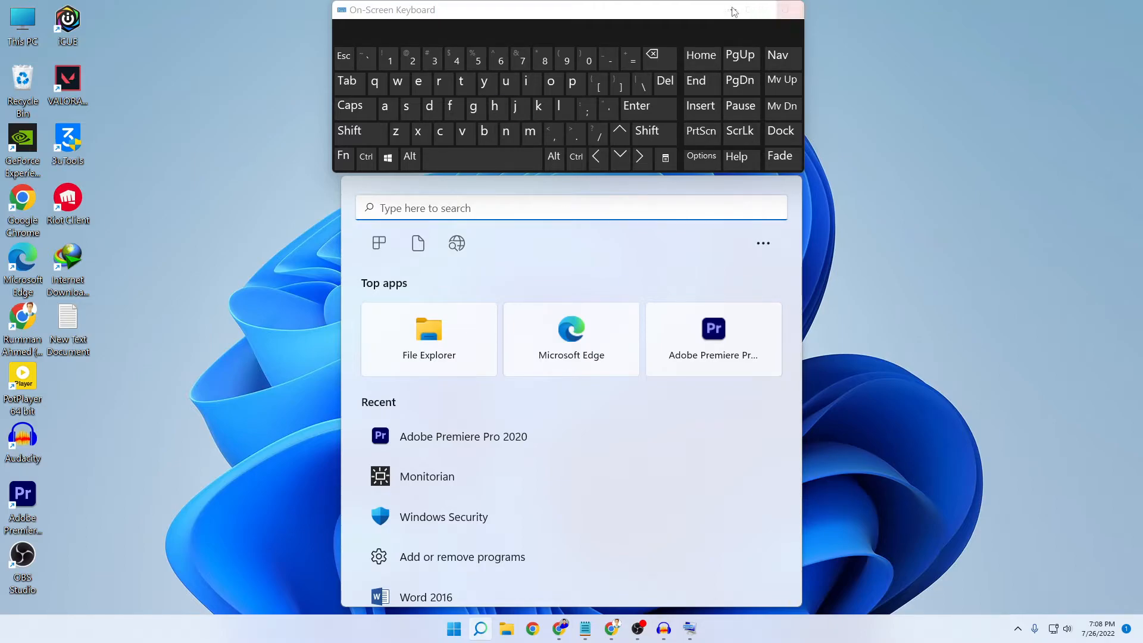
{"action": "left_click", "coordinate": [789, 10]}
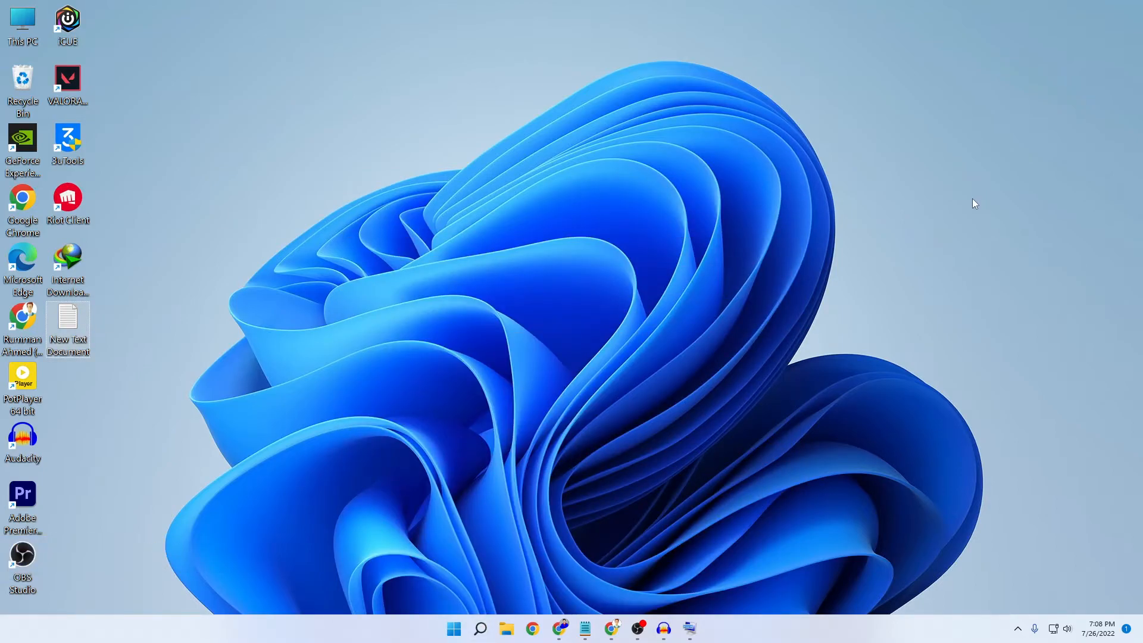
{"action": "mouse_move", "coordinate": [814, 442]}
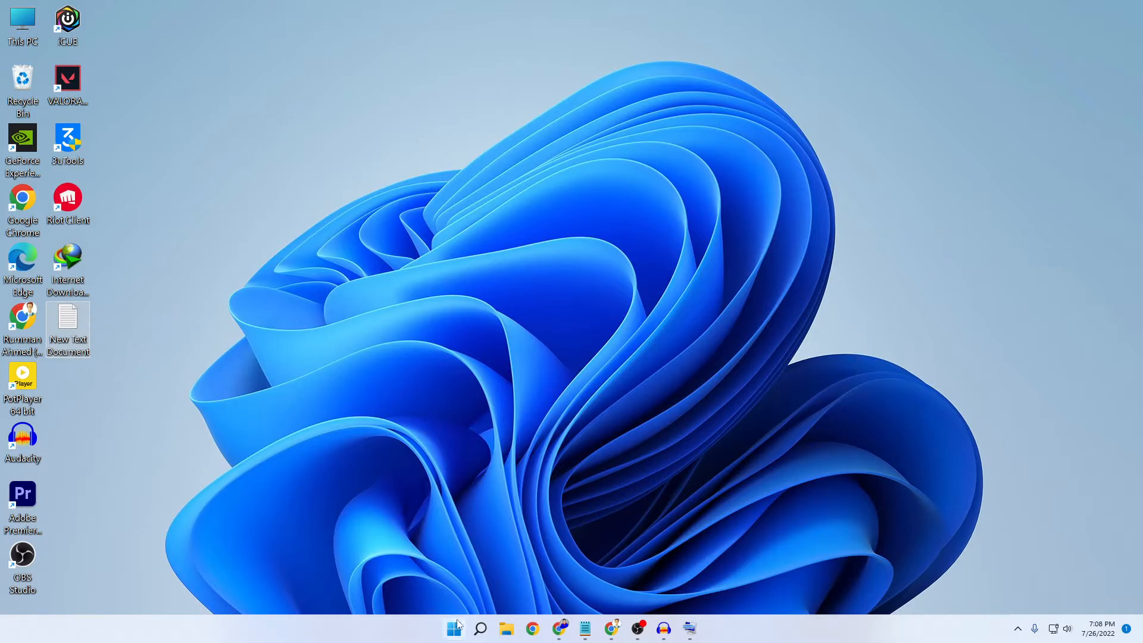
{"action": "mouse_move", "coordinate": [453, 629]}
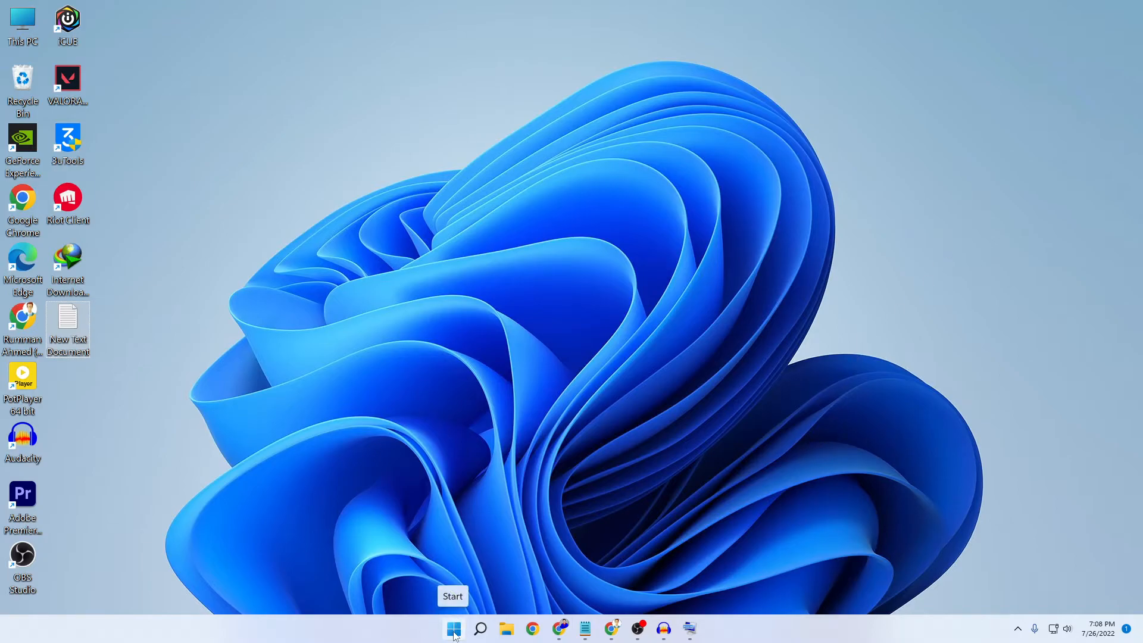
Step: Open Task Manager from the Start context menu and expand it to full details
{"action": "right_click", "coordinate": [452, 629]}
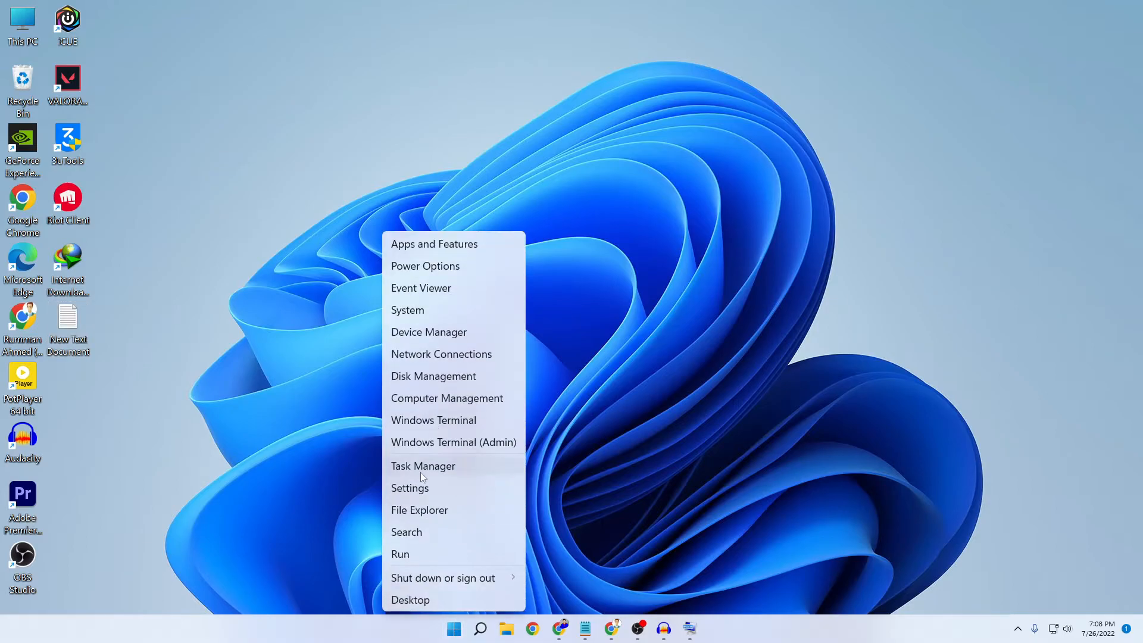
{"action": "left_click", "coordinate": [422, 465]}
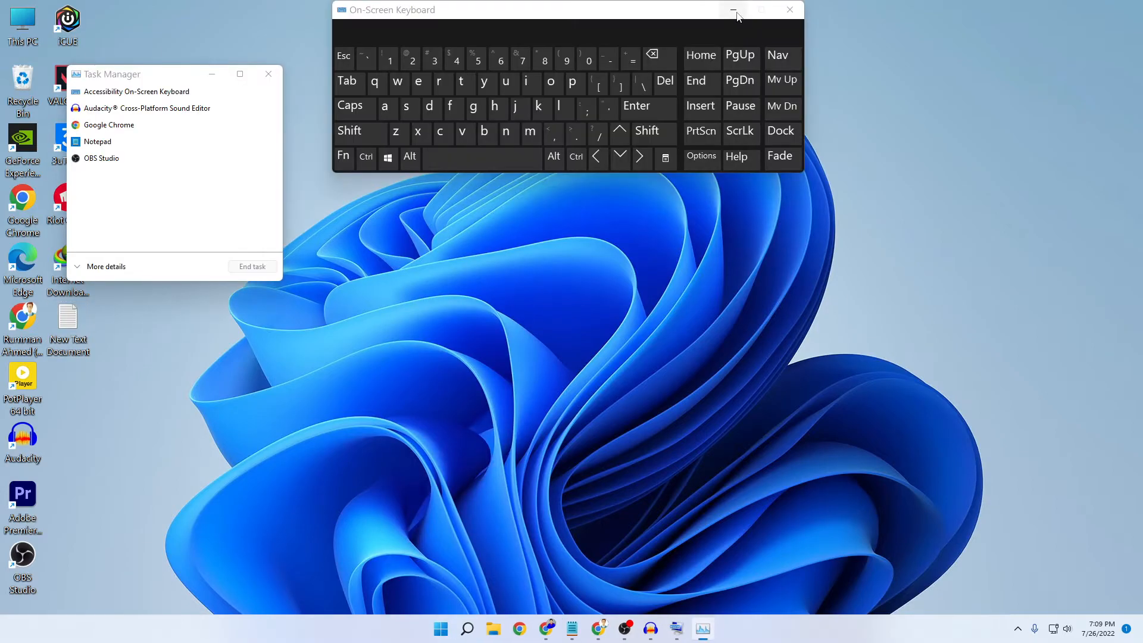
{"action": "left_click", "coordinate": [735, 9]}
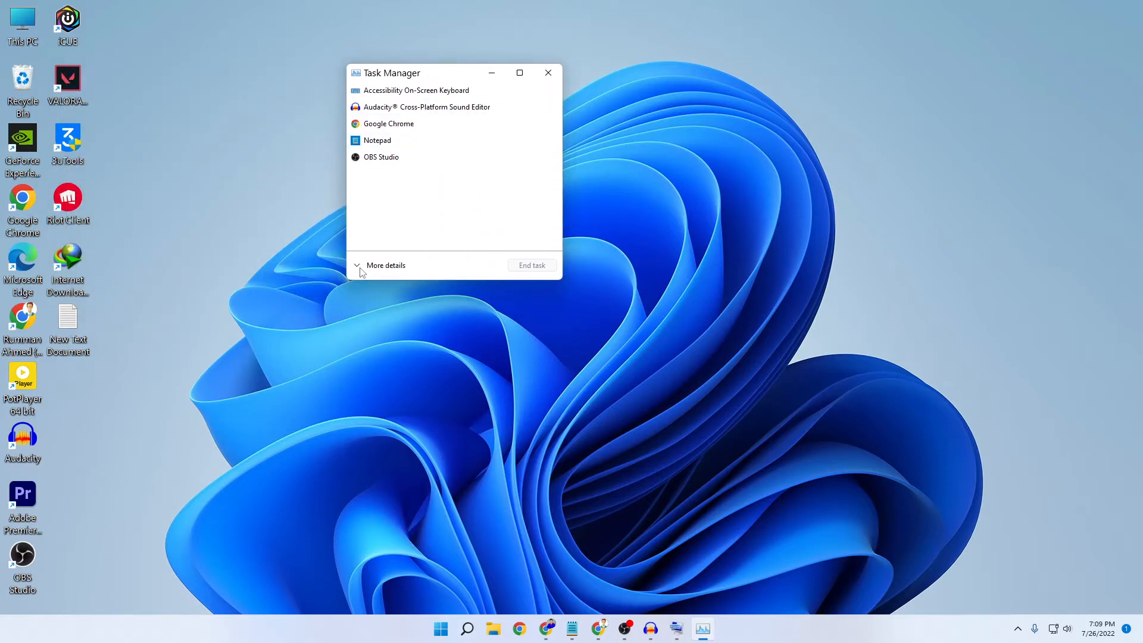
{"action": "left_click", "coordinate": [386, 265]}
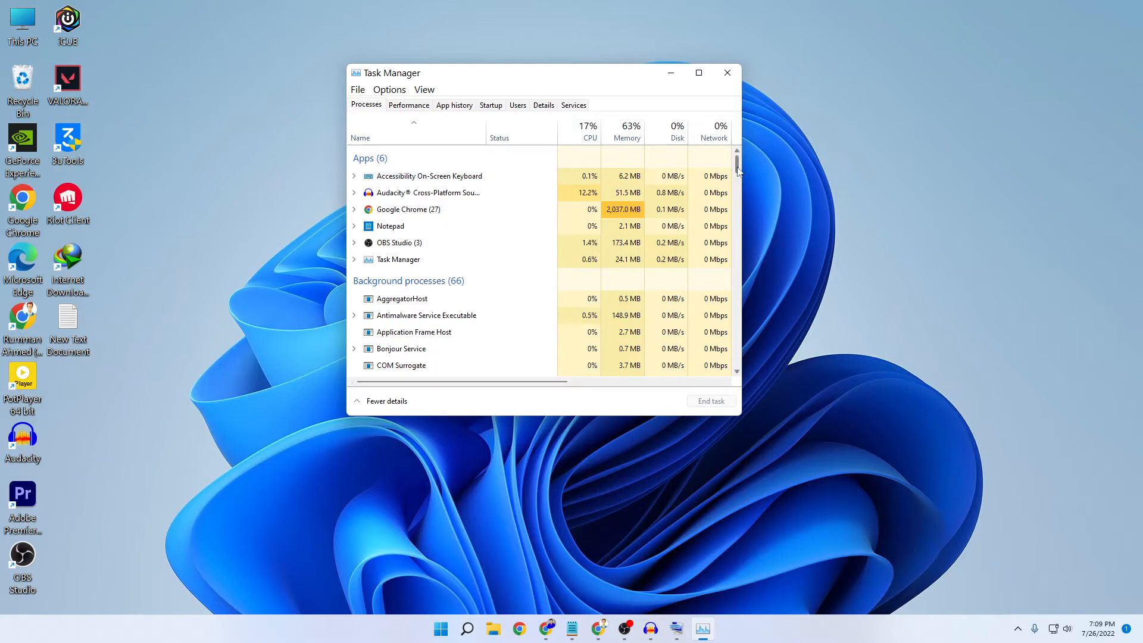
Step: Scroll to Windows Explorer and restart it
{"action": "scroll", "scroll_direction": "down", "scroll_amount": 3}
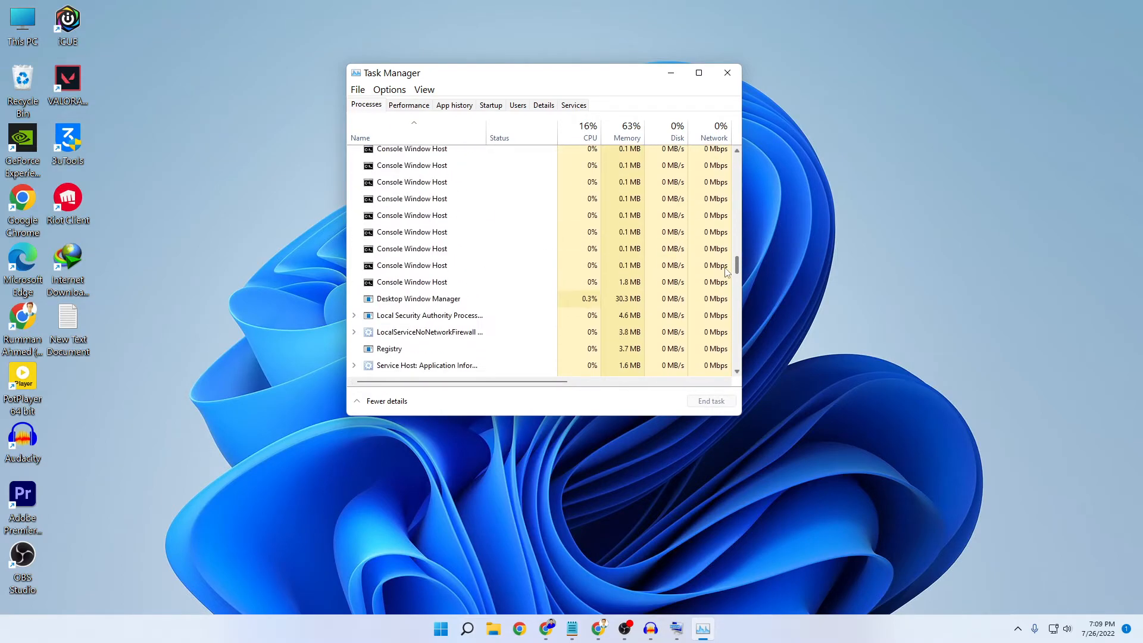
{"action": "scroll", "scroll_direction": "down", "scroll_amount": 3}
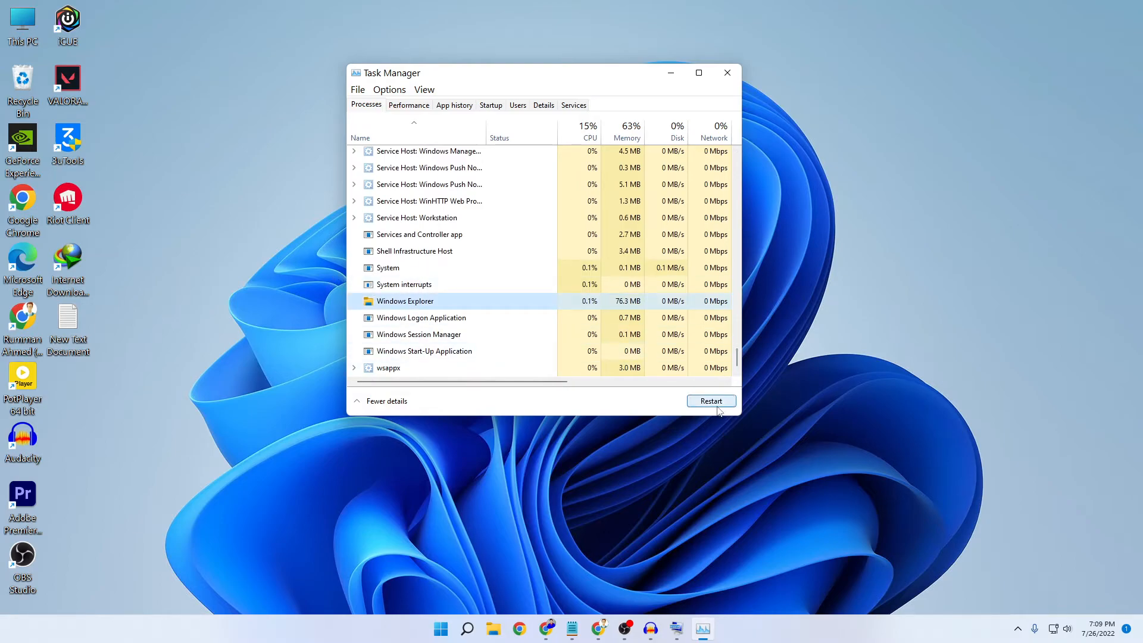
{"action": "left_click", "coordinate": [710, 400]}
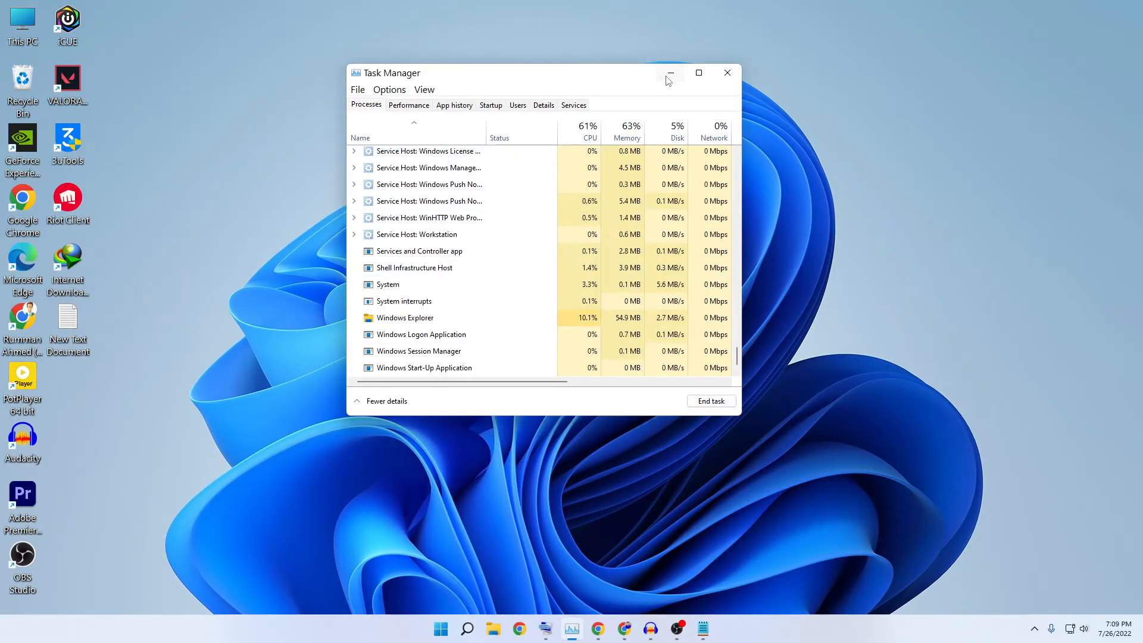
Step: Minimize Task Manager, type 'tech MASH' into search, and close the on-screen keyboard
{"action": "left_click", "coordinate": [467, 629]}
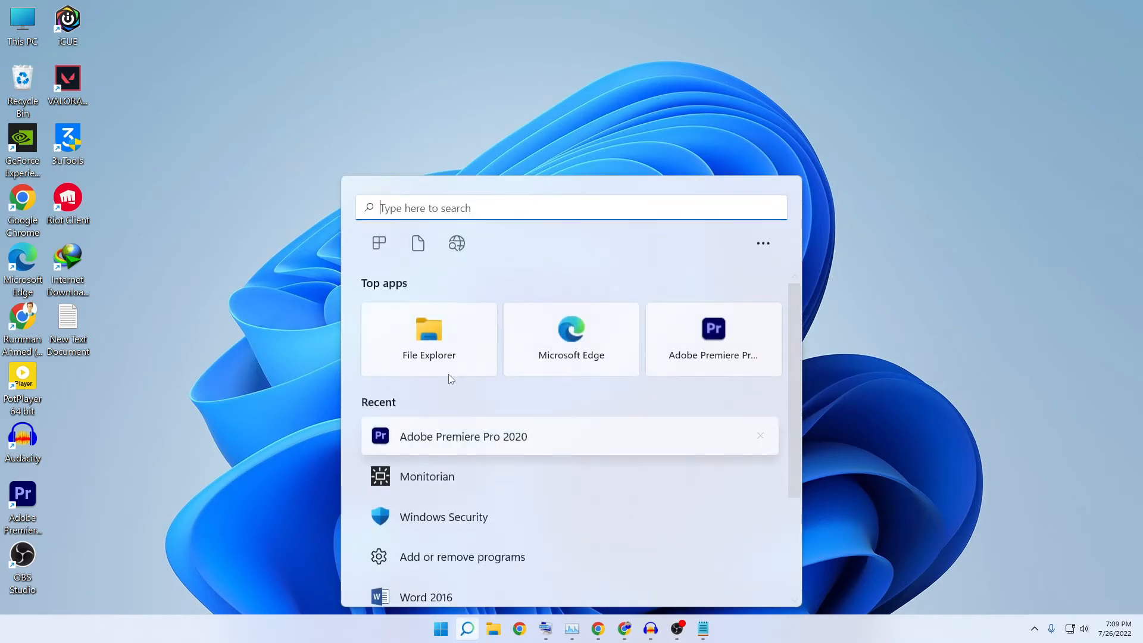
{"action": "mouse_move", "coordinate": [604, 620]}
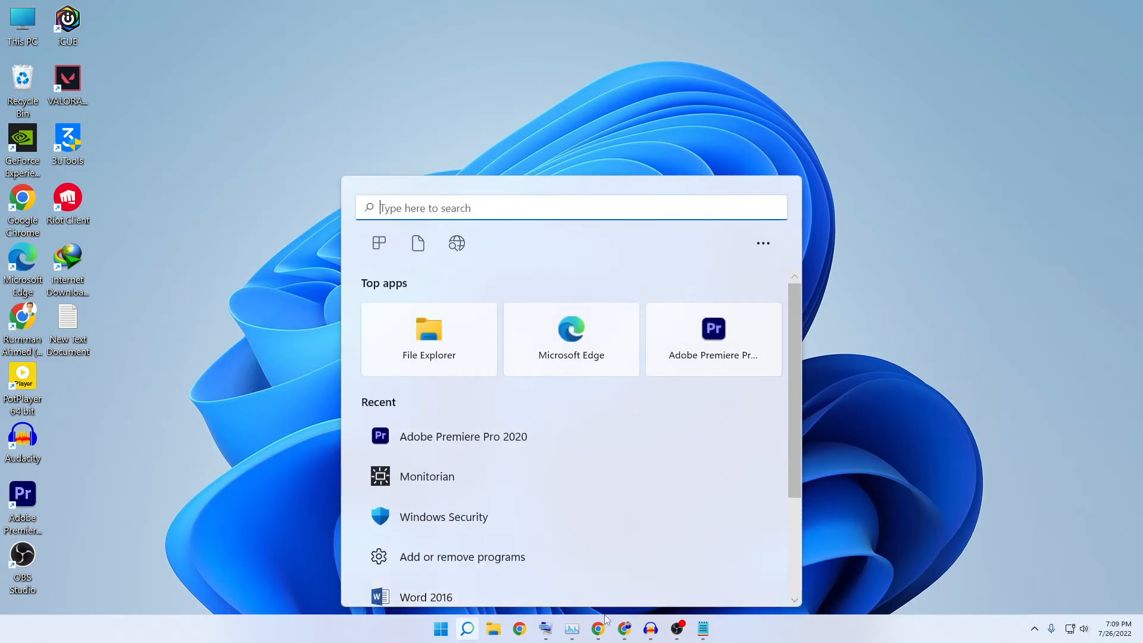
{"action": "type", "text": "s"}
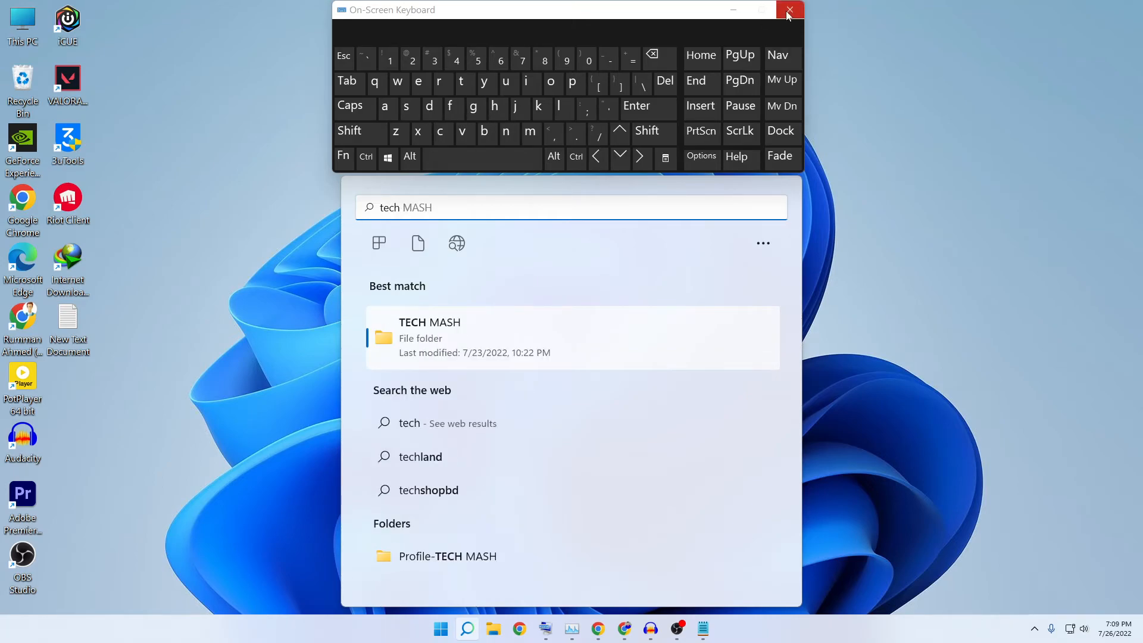
{"action": "left_click", "coordinate": [788, 10]}
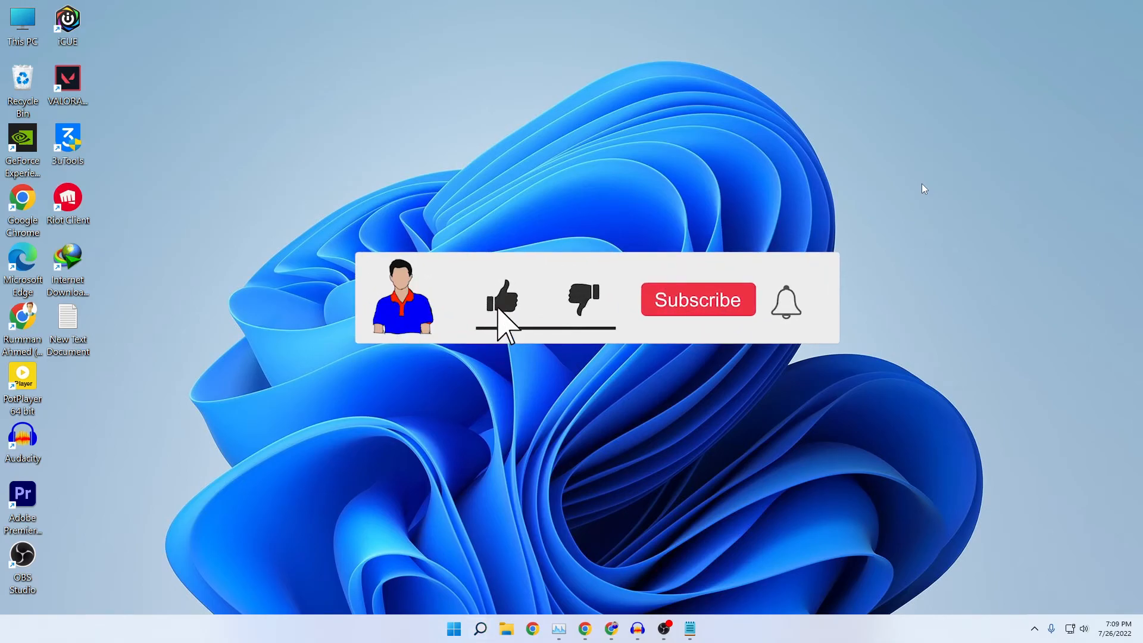
{"action": "left_click", "coordinate": [697, 299]}
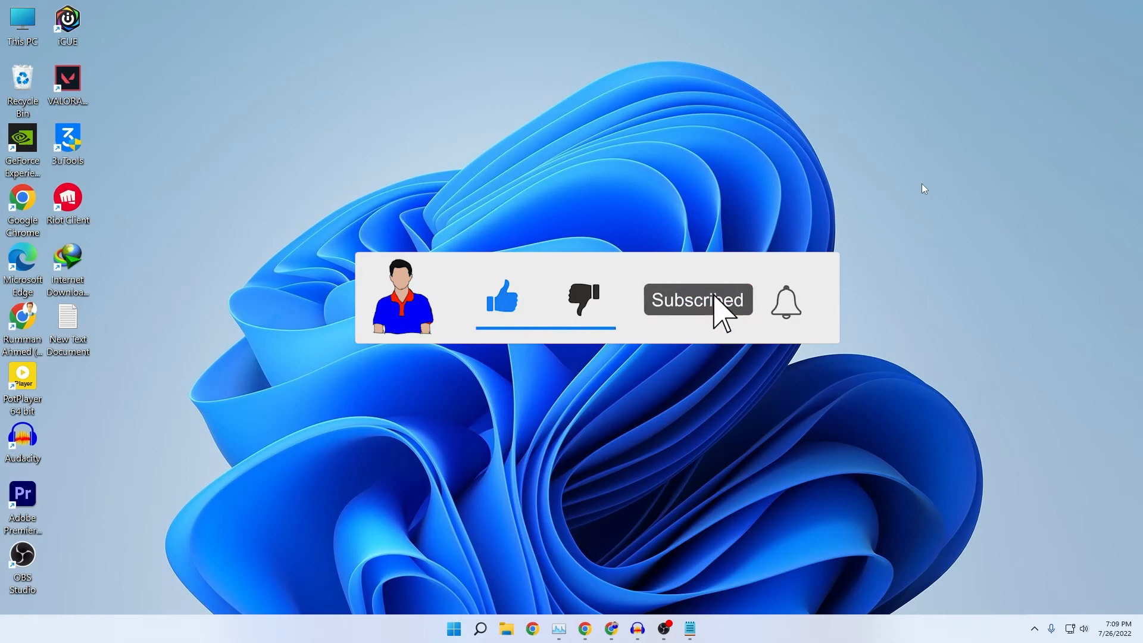
{"action": "left_click", "coordinate": [785, 299]}
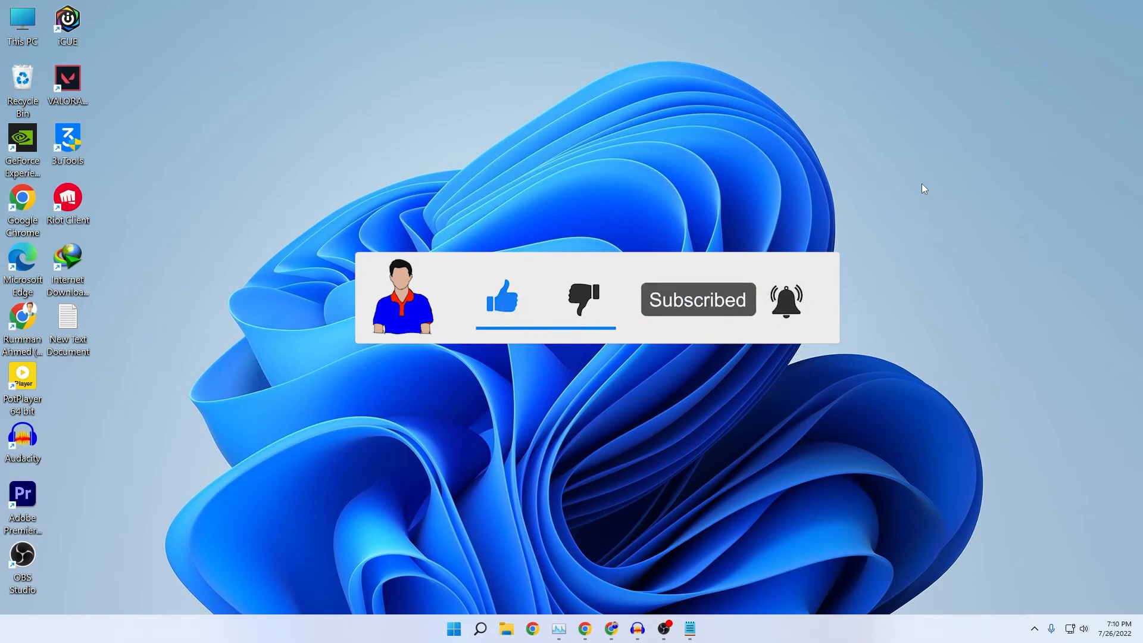